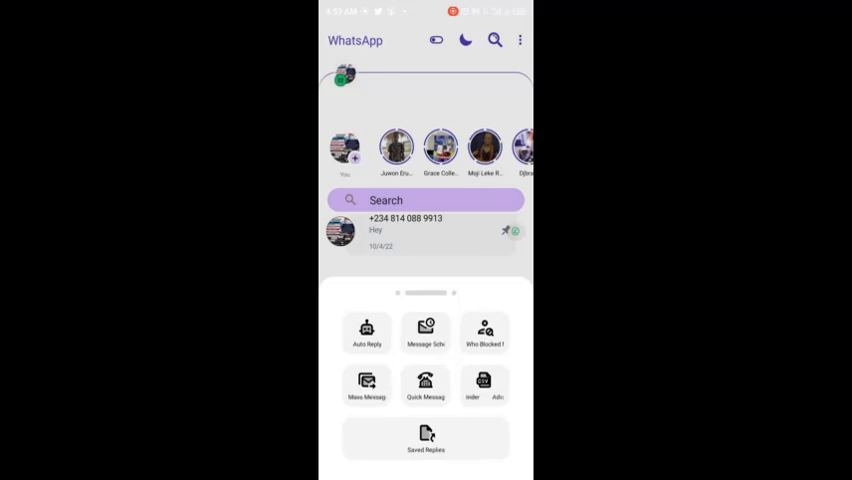
After checking the privacy-changes tool, create an Auto Reply rule matching exactly 'are you there?'
left_click(484, 333)
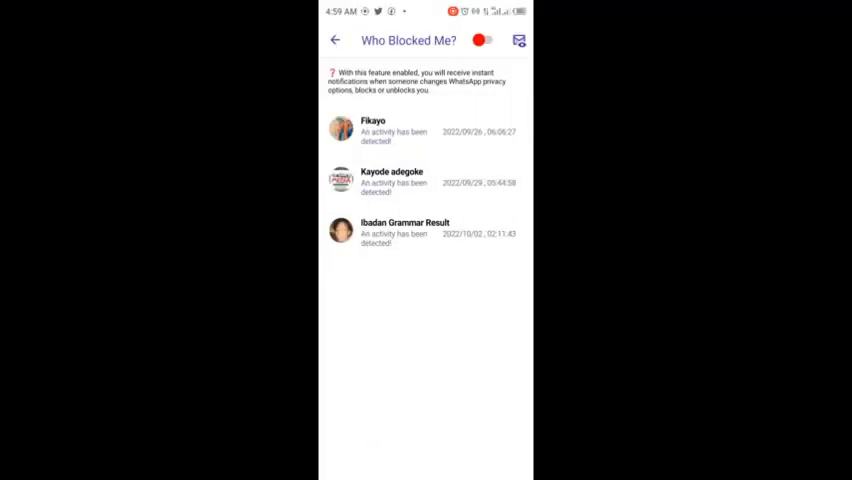
left_click(405, 232)
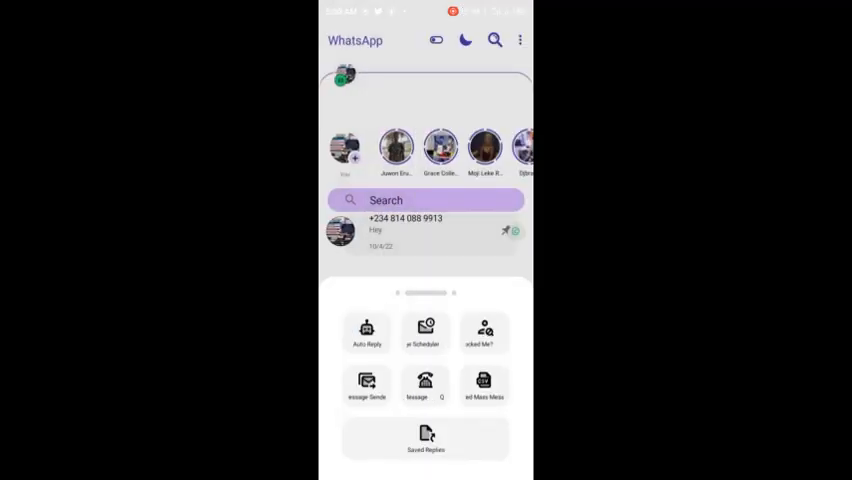
left_click(367, 333)
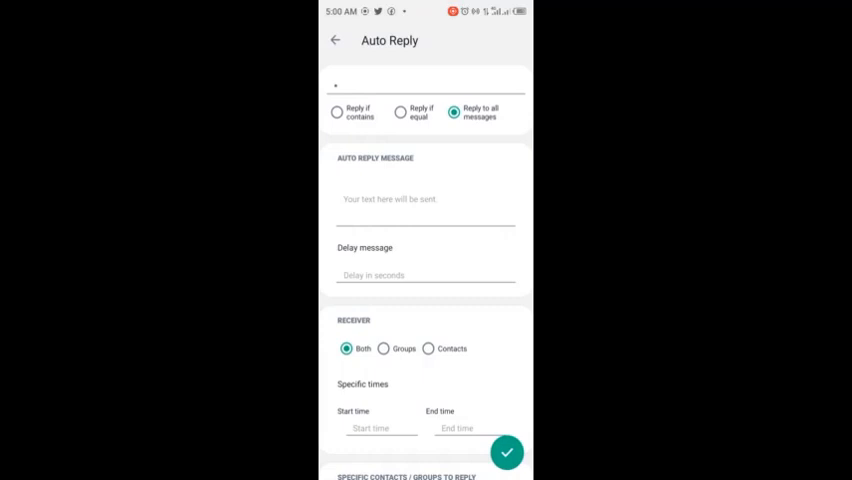
left_click(337, 111)
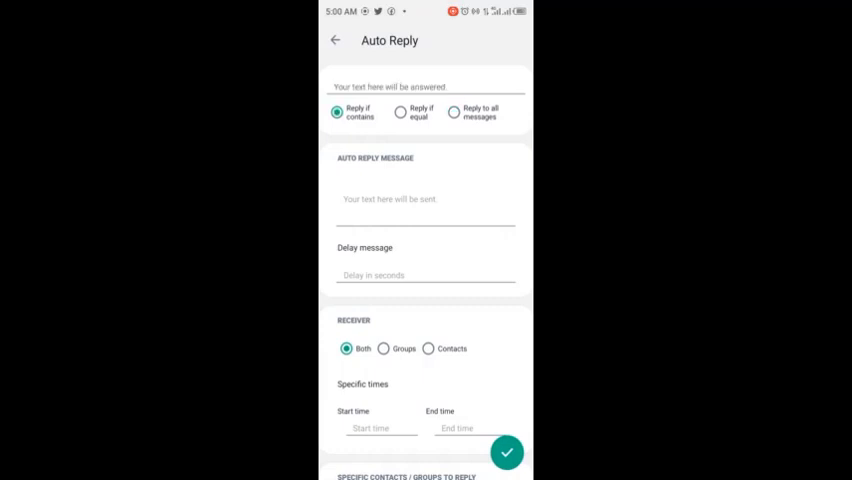
left_click(425, 87)
type("are you there?")
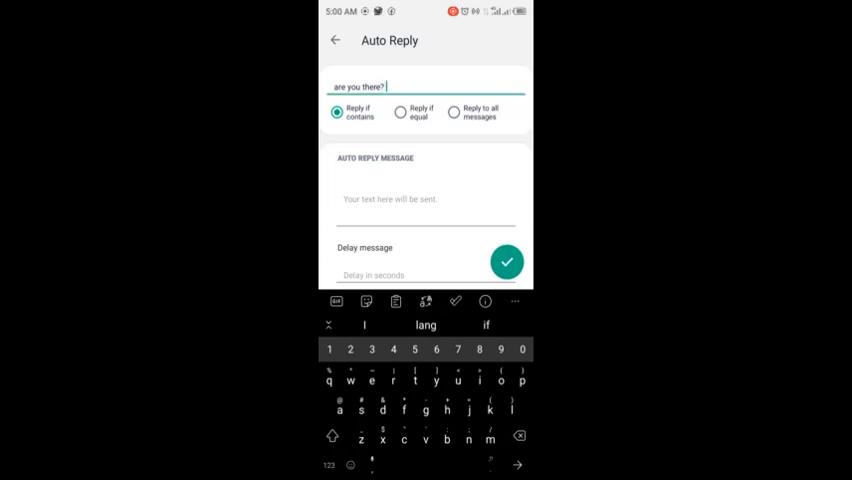
left_click(401, 111)
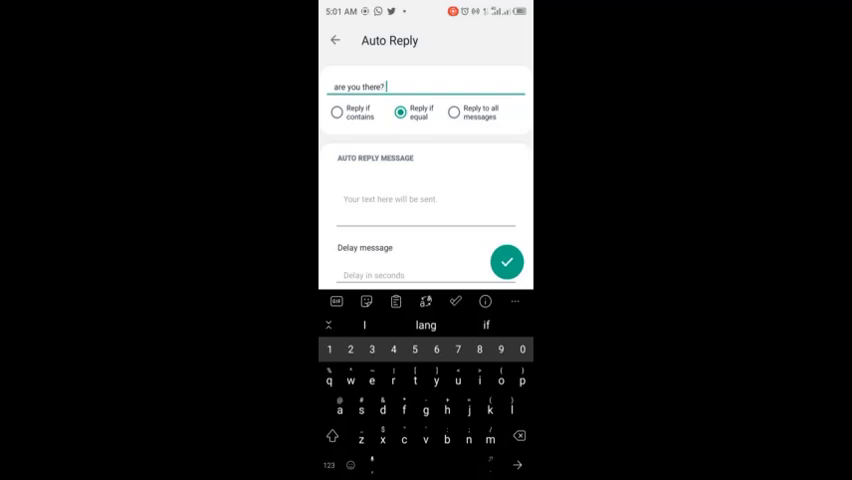
Switch the rule matching to 'Reply if contains' and exit to the tools sheet
left_click(337, 111)
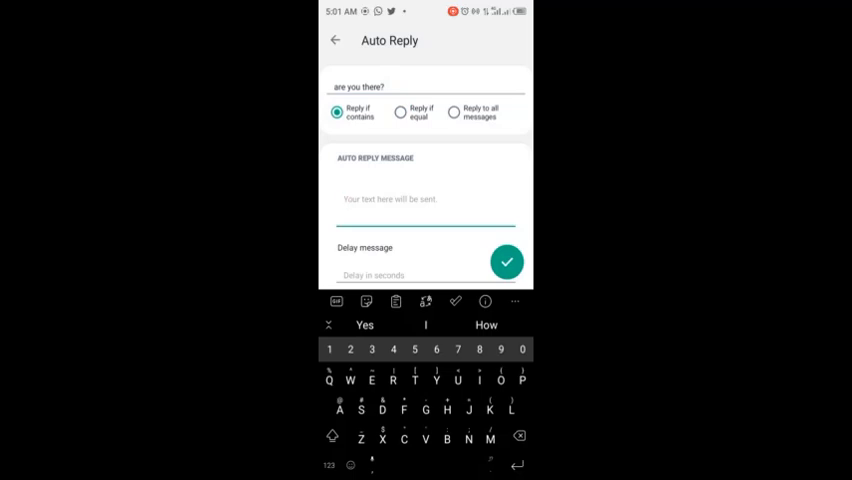
scroll("down", 3)
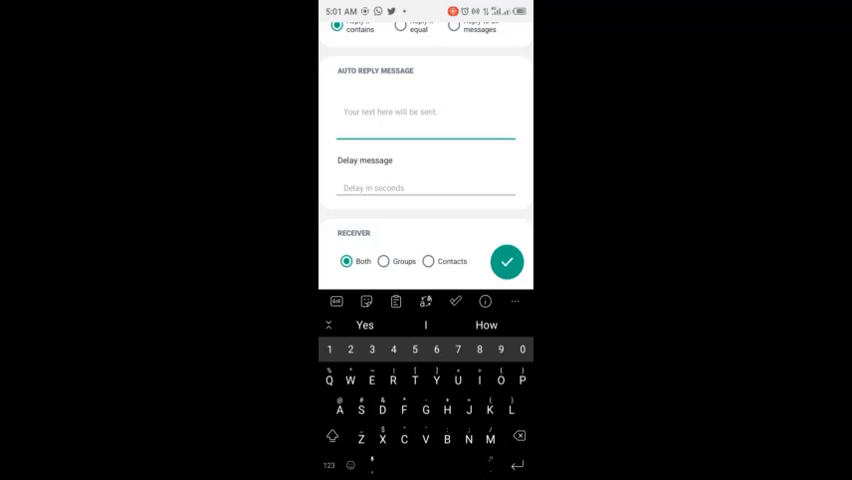
left_click(506, 261)
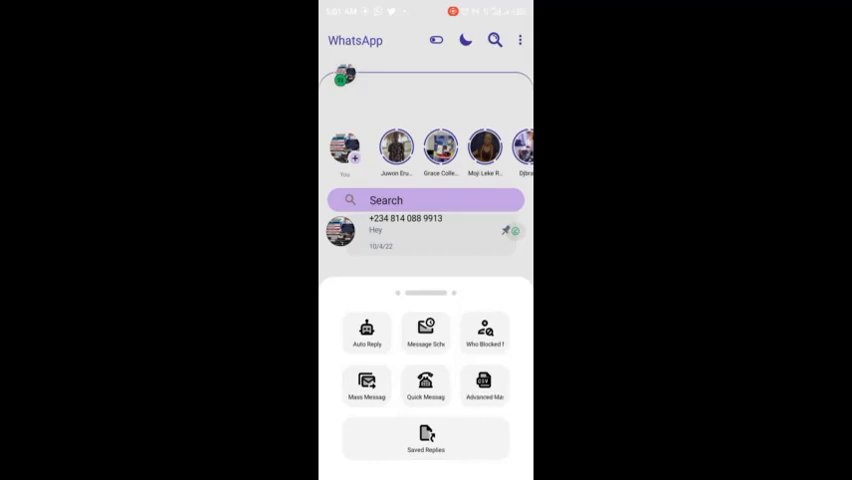
Open a new Message Scheduler form, try hour 12 in the time picker, and leave unsaved
left_click(426, 332)
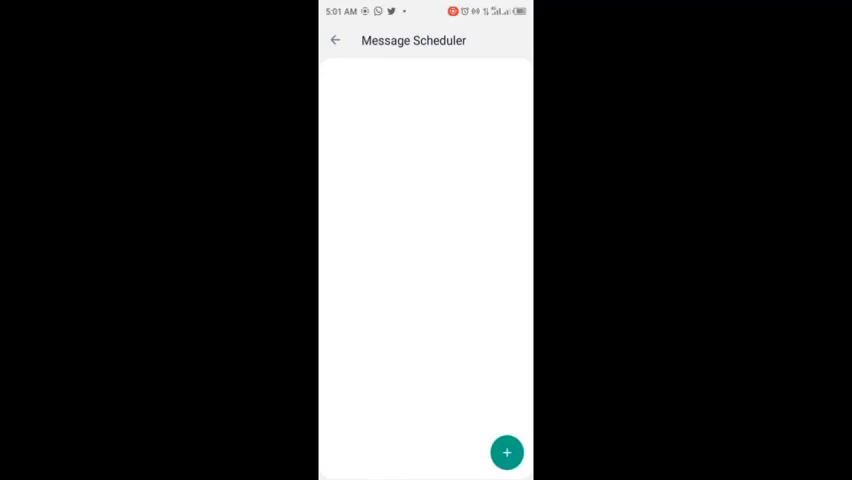
left_click(507, 452)
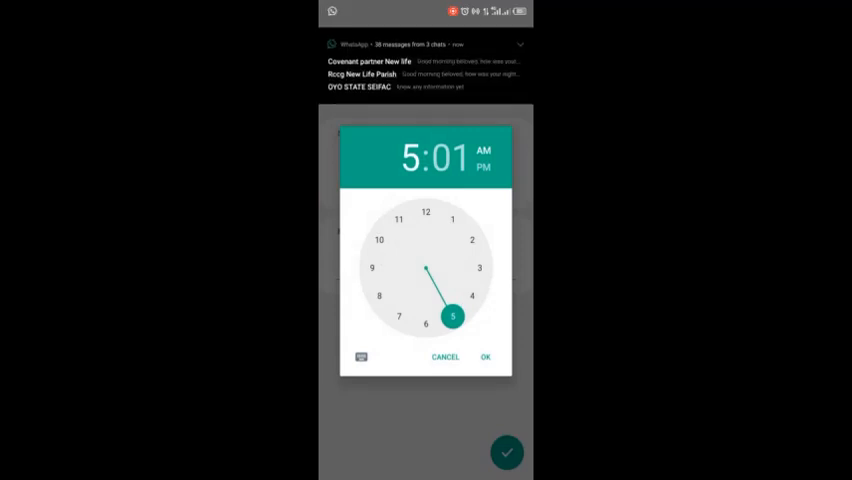
left_click(426, 212)
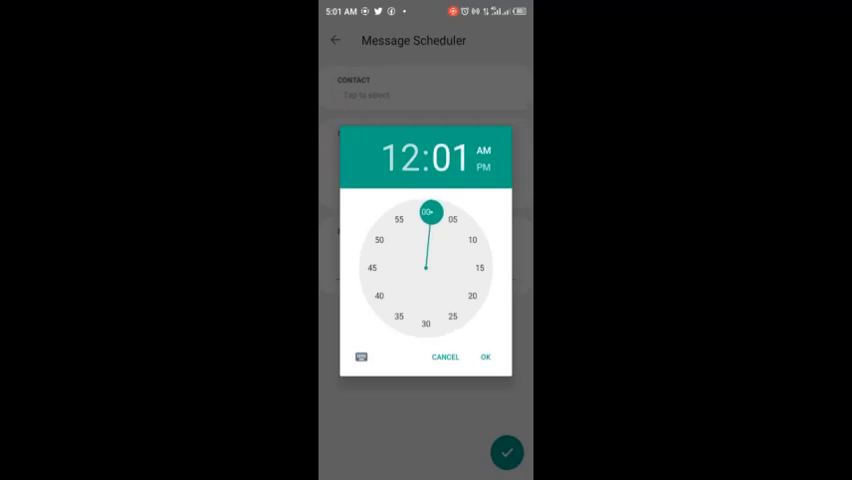
left_click(485, 357)
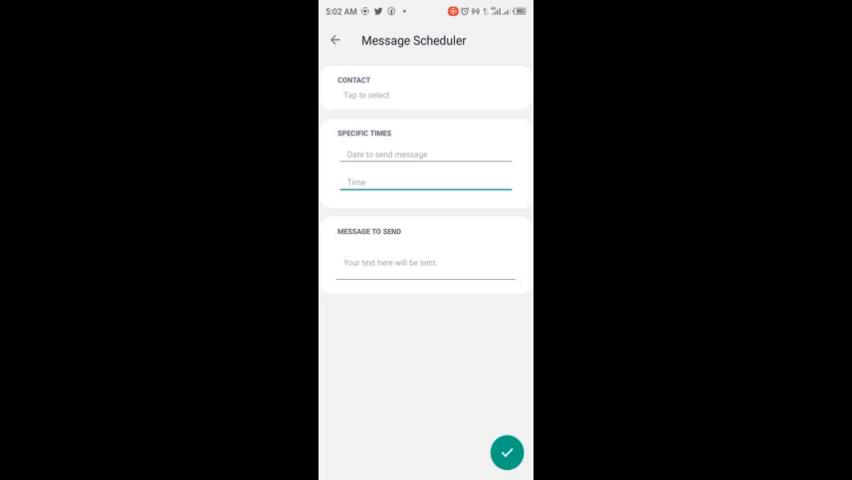
left_click(507, 452)
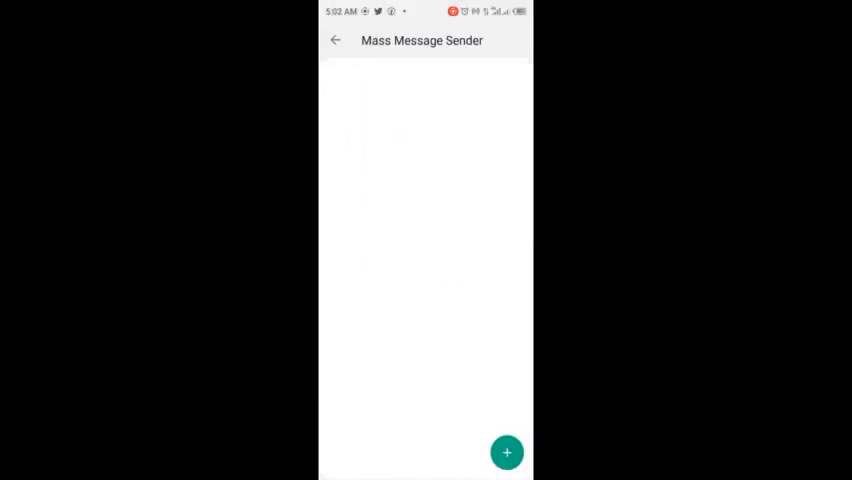
Leave Mass Message Sender and open the Quick Message dialog
left_click(507, 452)
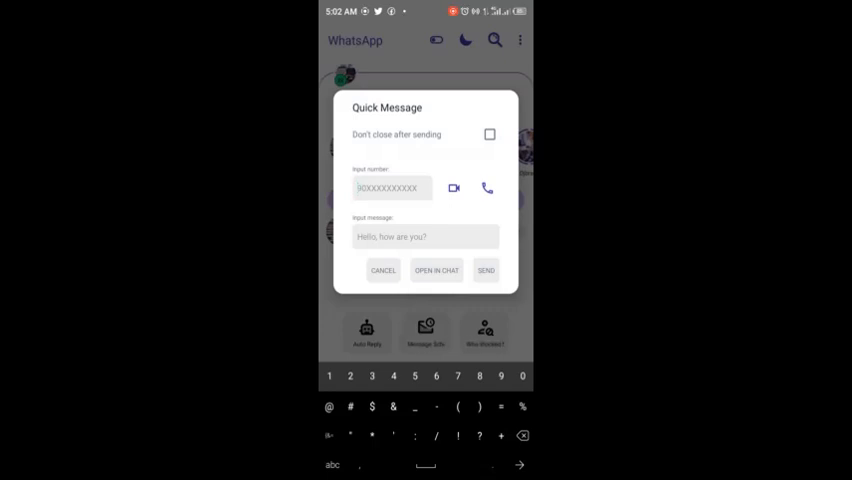
Cancel the Quick Message dialog without sending anything
left_click(390, 188)
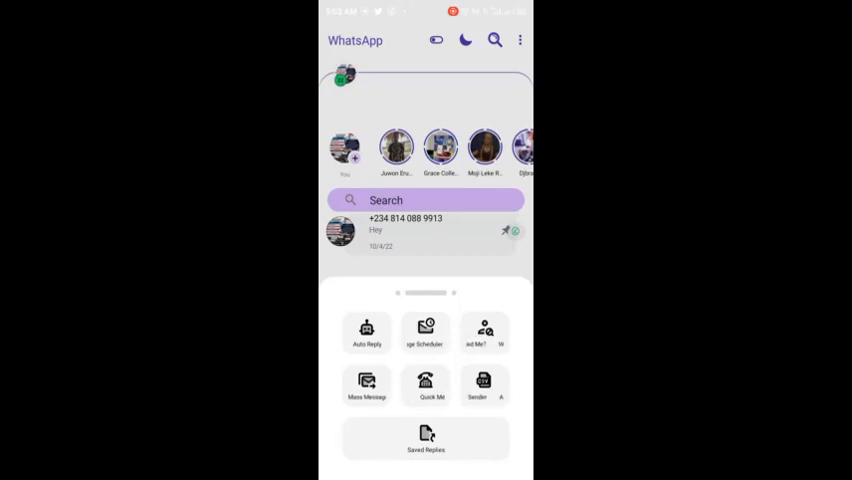
Save the reply 'Can we go on a date?' with the shortcut 'date'
left_click(426, 438)
type("Can we go on a")
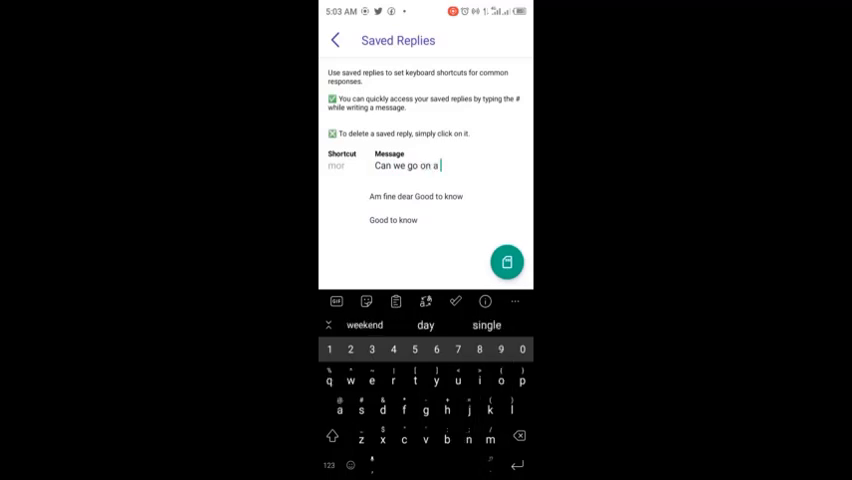
type("date?")
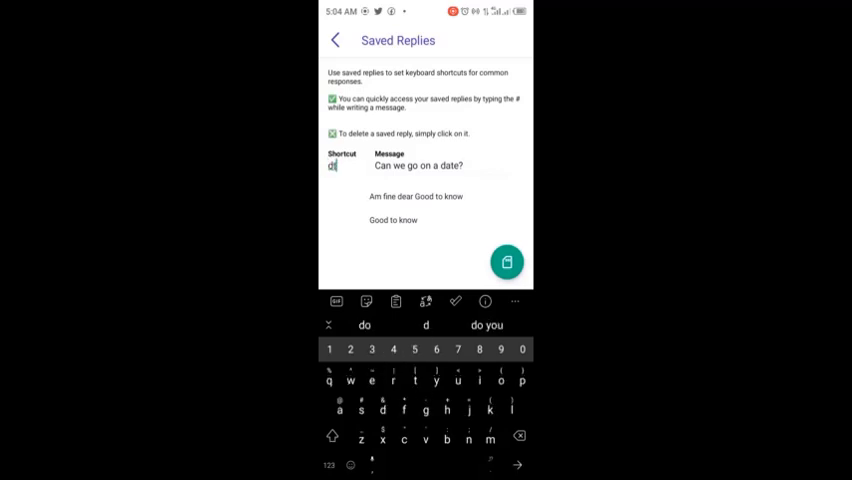
left_click(506, 261)
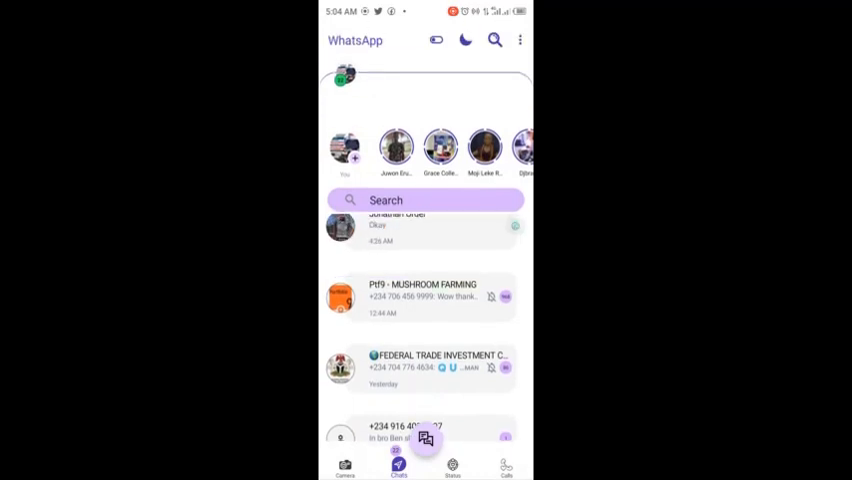
left_click(418, 228)
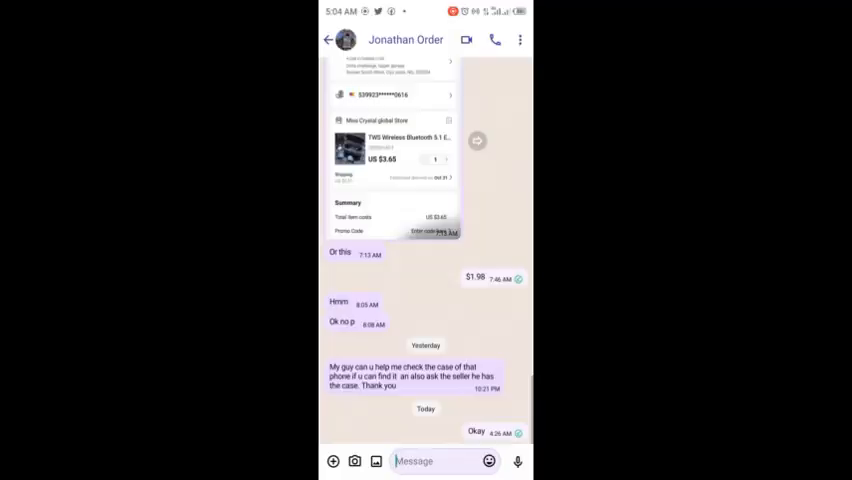
left_click(440, 461)
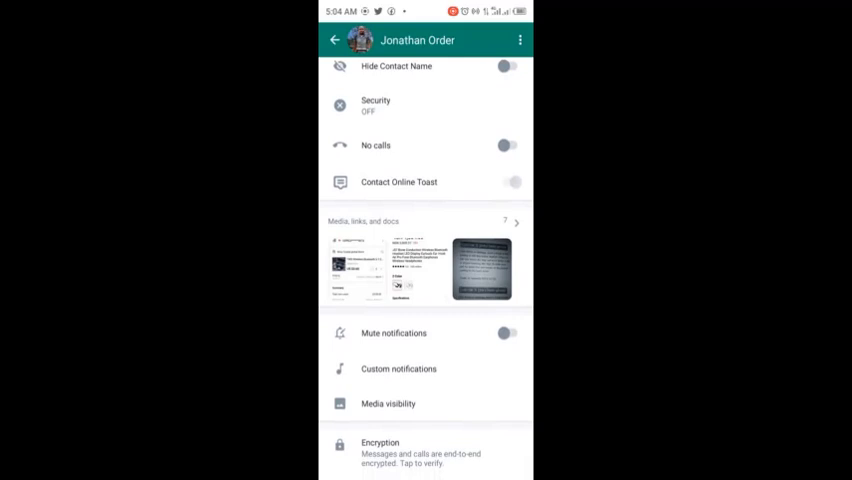
scroll("down", 3)
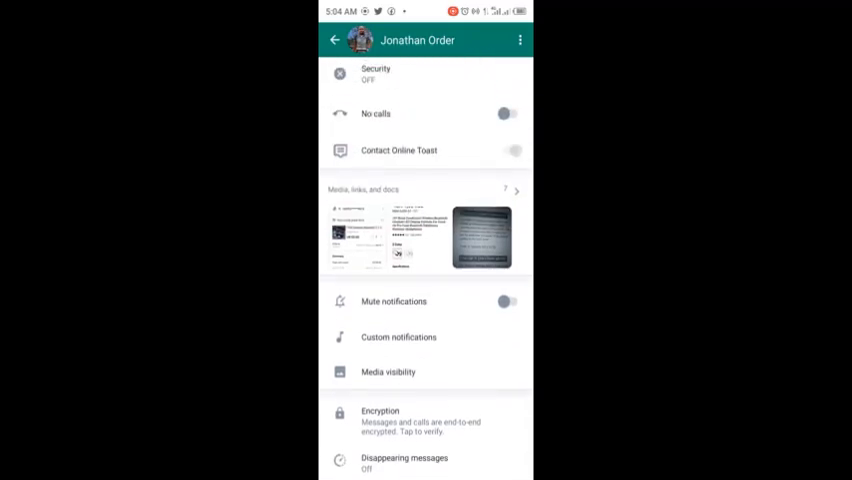
left_click(507, 113)
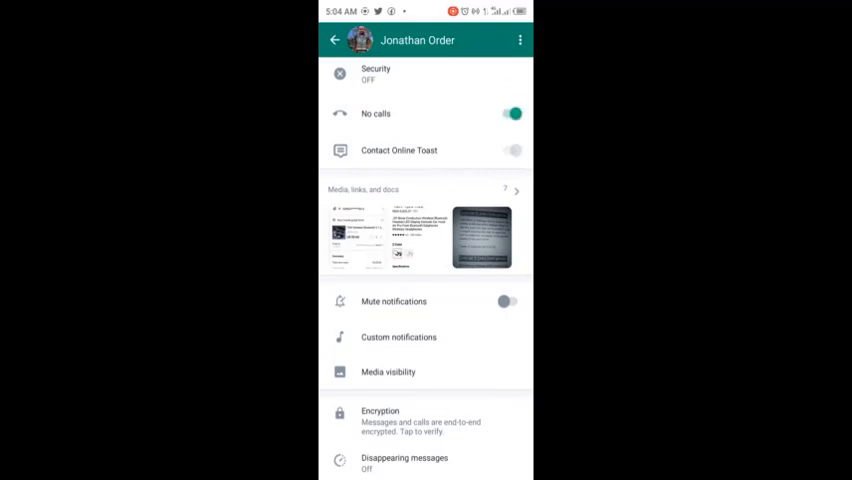
left_click(513, 113)
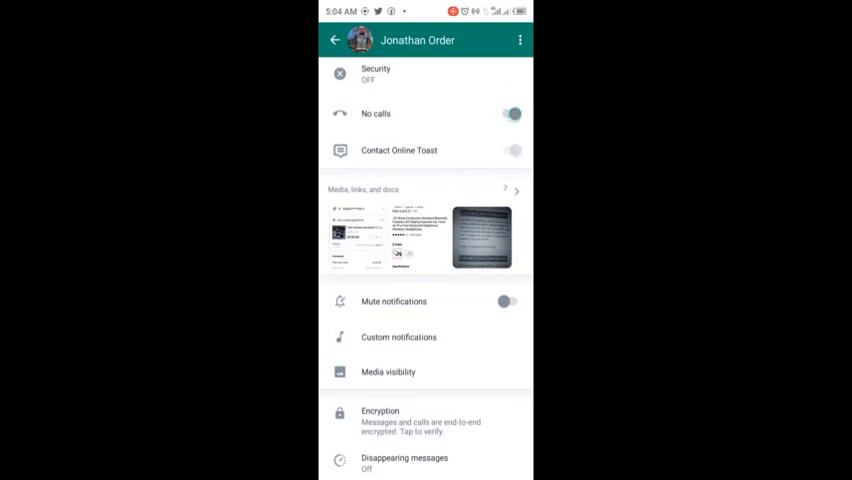
scroll("down", 3)
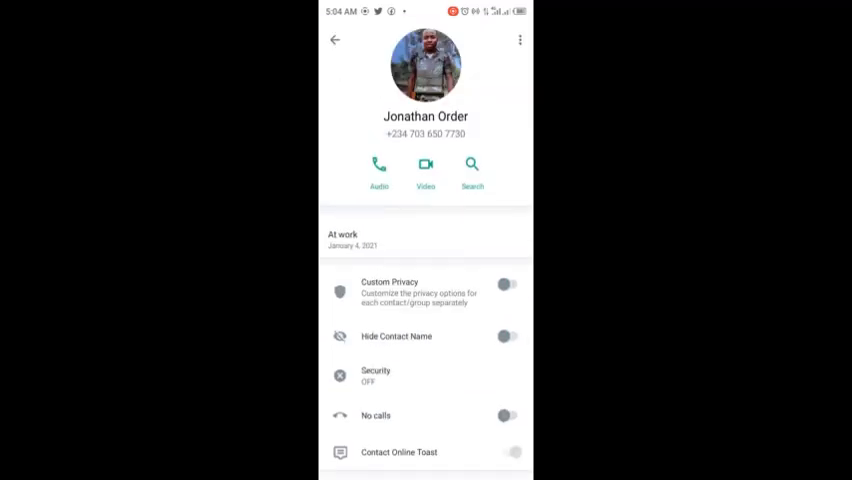
left_click(335, 40)
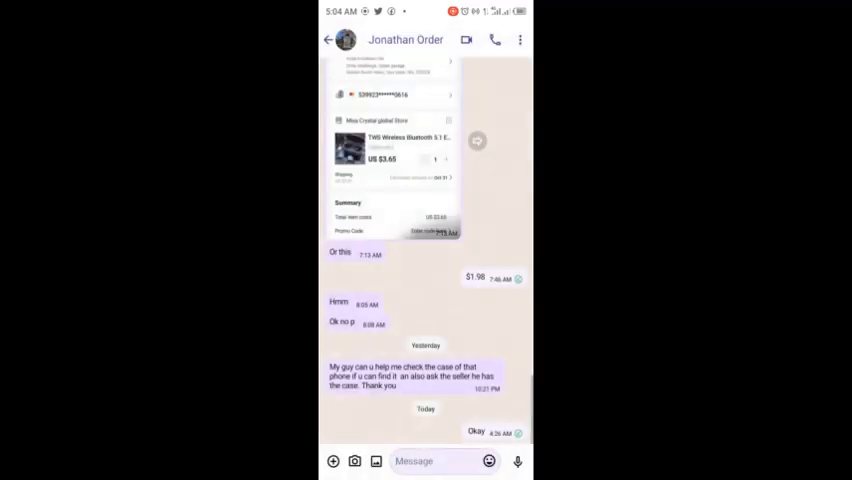
Return to Chats and switch the app theme to Dark, then back to Light
left_click(328, 40)
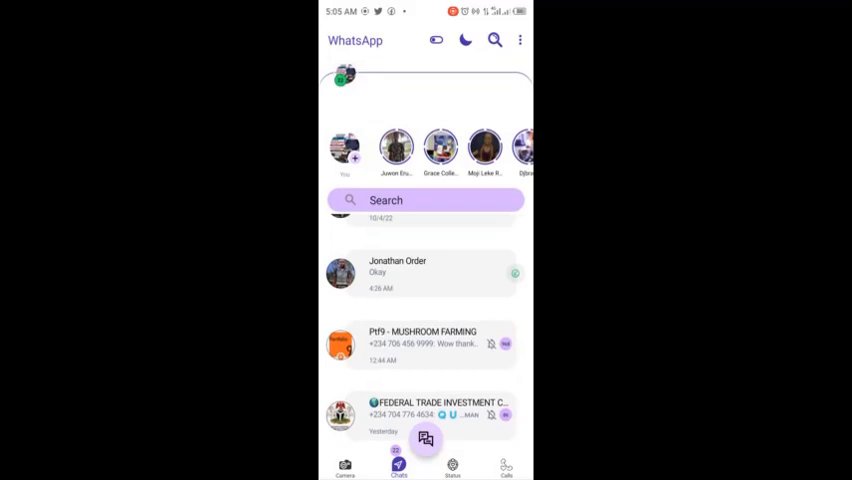
left_click(465, 40)
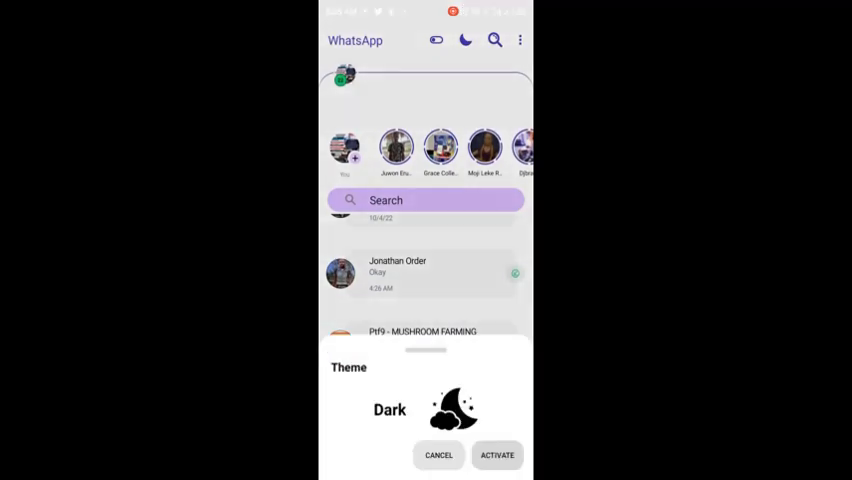
left_click(497, 455)
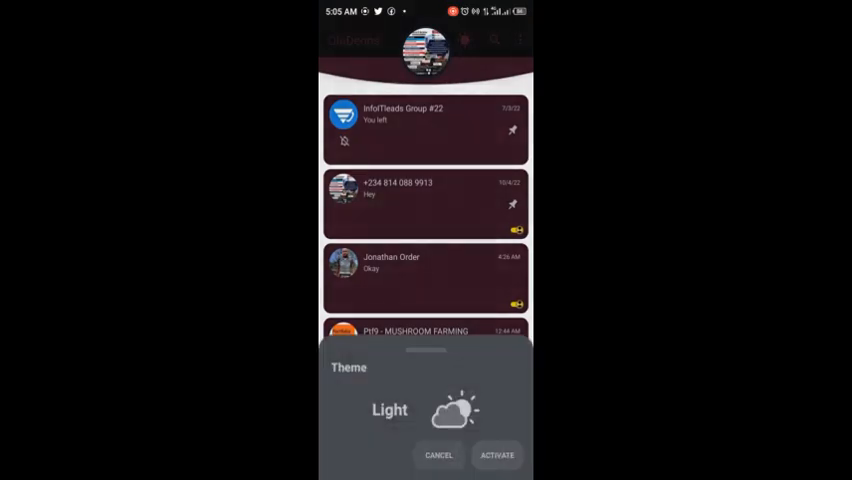
left_click(496, 455)
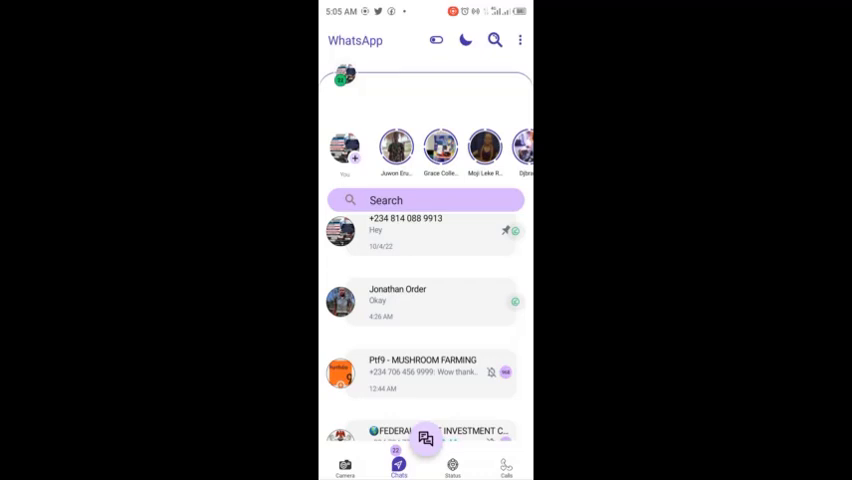
View the first contact's photo status, then return to the chat list
left_click(396, 147)
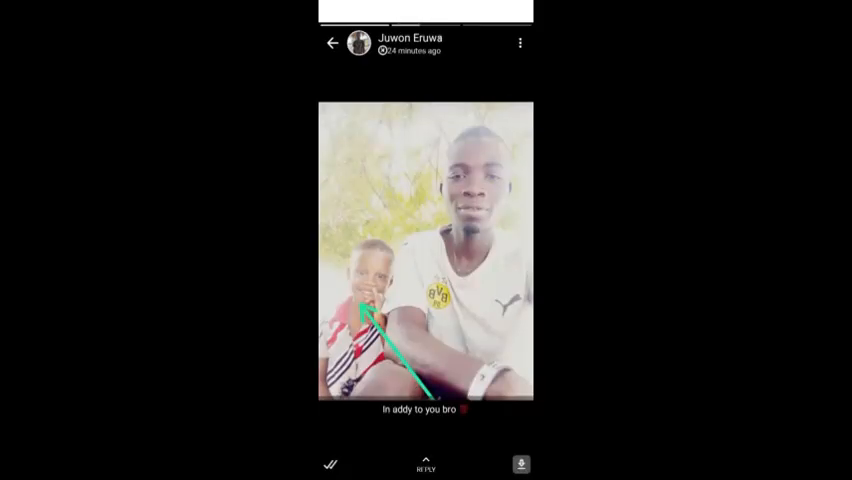
left_click(332, 42)
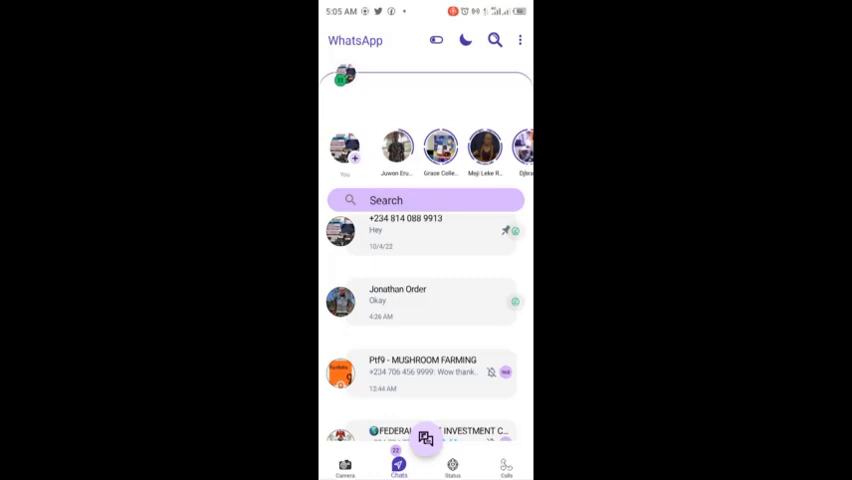